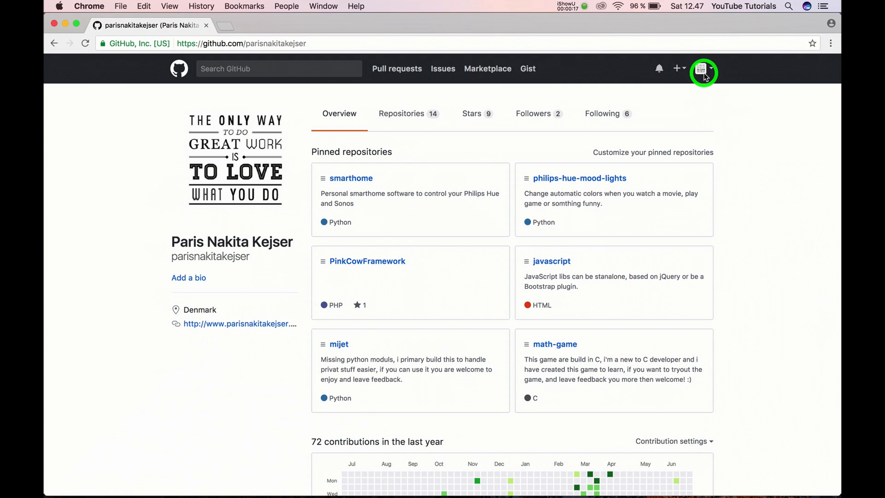
Reach SSH and GPG keys in account Settings and start a New SSH key
{"action": "left_click", "coordinate": [702, 68]}
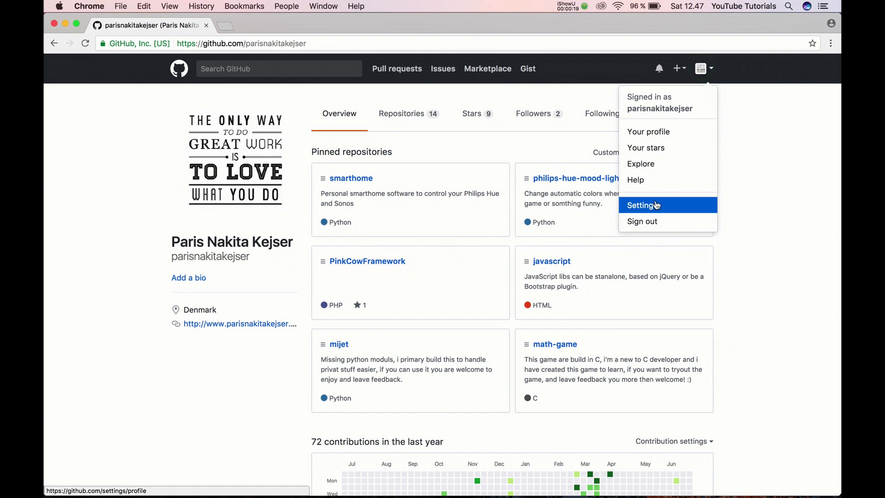
{"action": "left_click", "coordinate": [641, 205]}
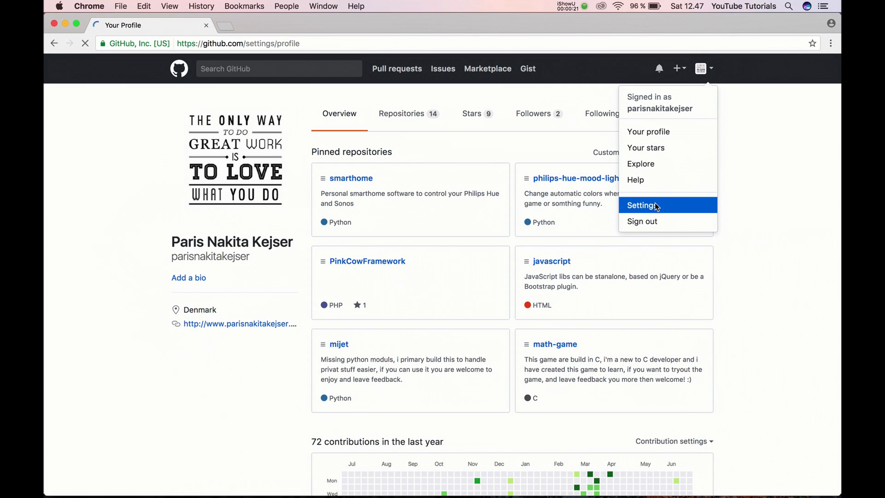
{"action": "left_click", "coordinate": [642, 205]}
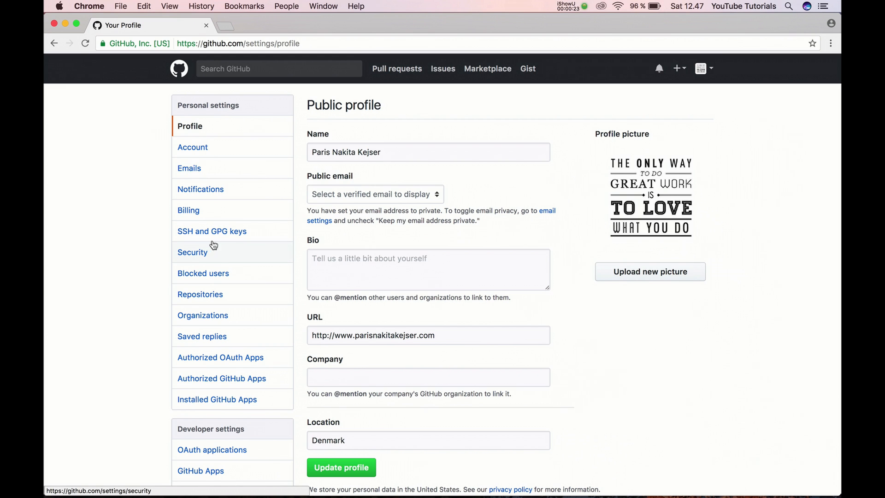
{"action": "mouse_move", "coordinate": [230, 239]}
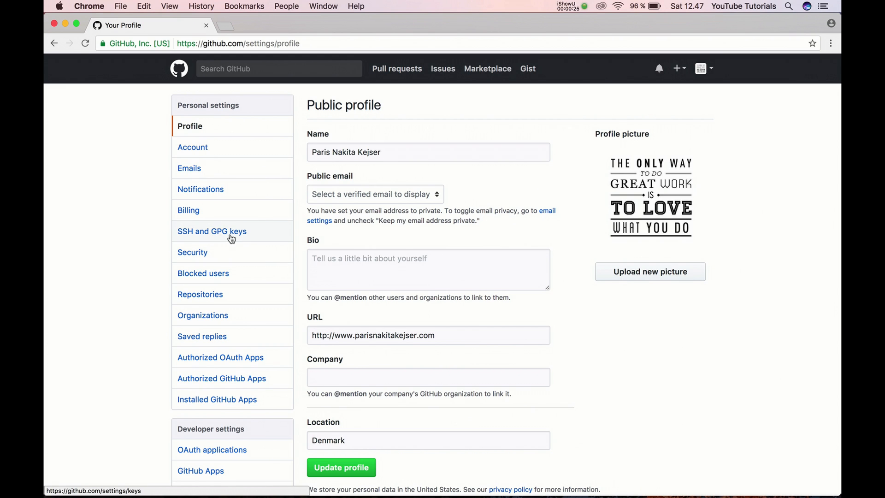
{"action": "left_click", "coordinate": [228, 232]}
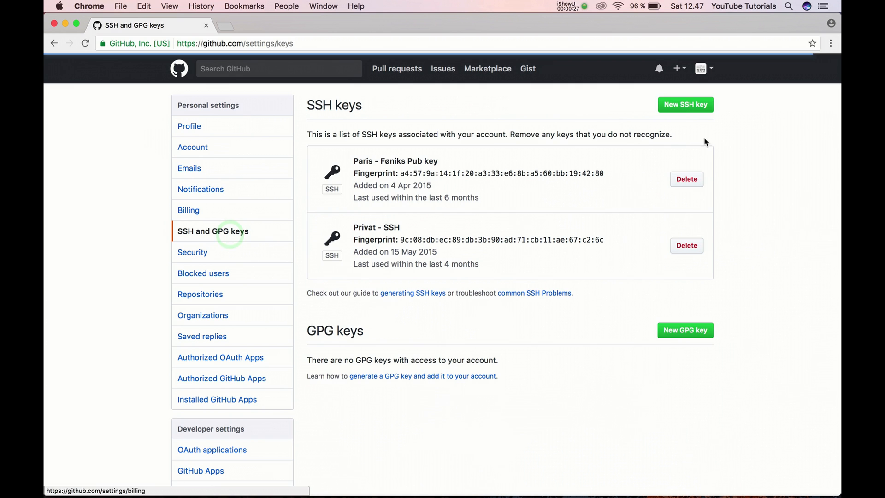
{"action": "left_click", "coordinate": [686, 104]}
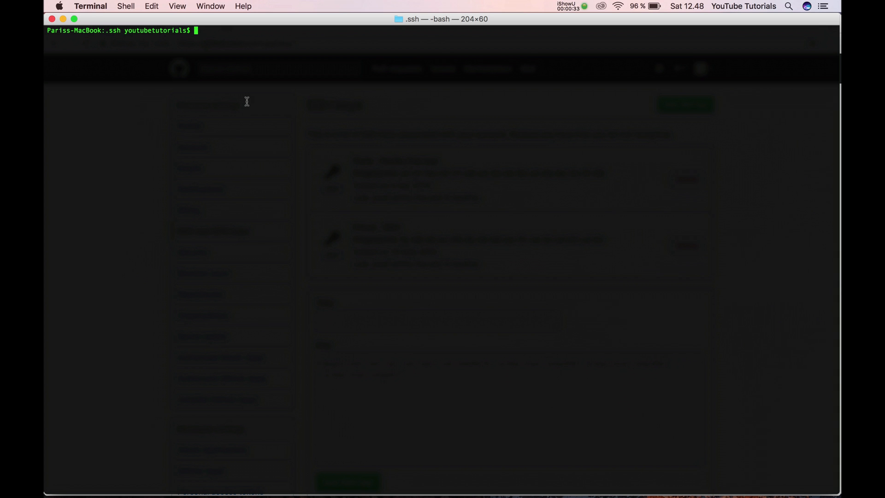
Move into ~/.ssh and print id_rsa.pub with cat to show the public key
{"action": "type", "text": "cd ~/.ssh/"}
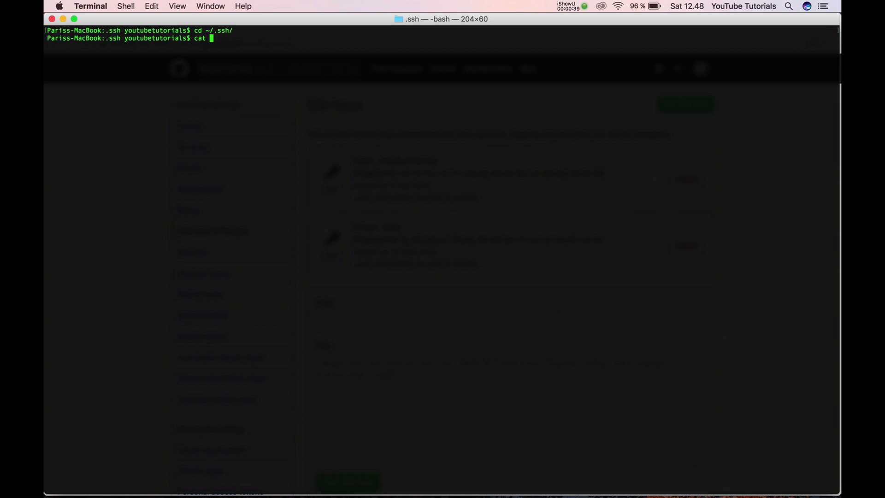
{"action": "type", "text": "id"}
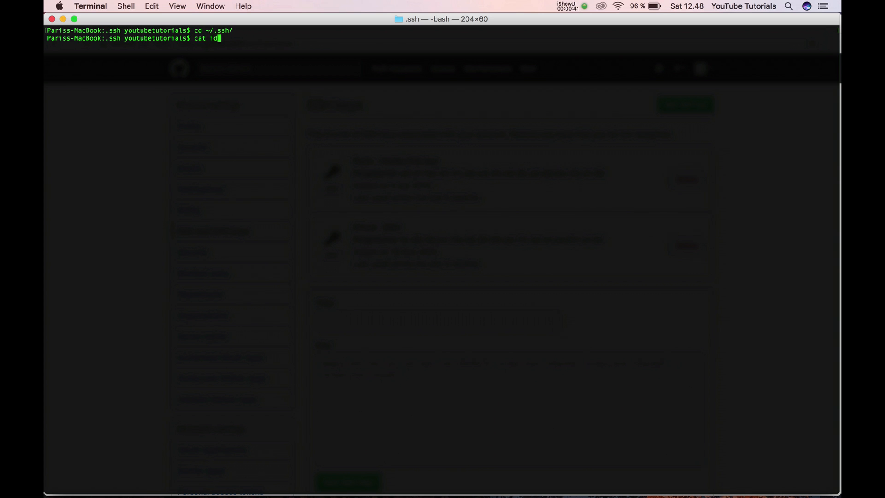
{"action": "type", "text": "_rsa.pub"}
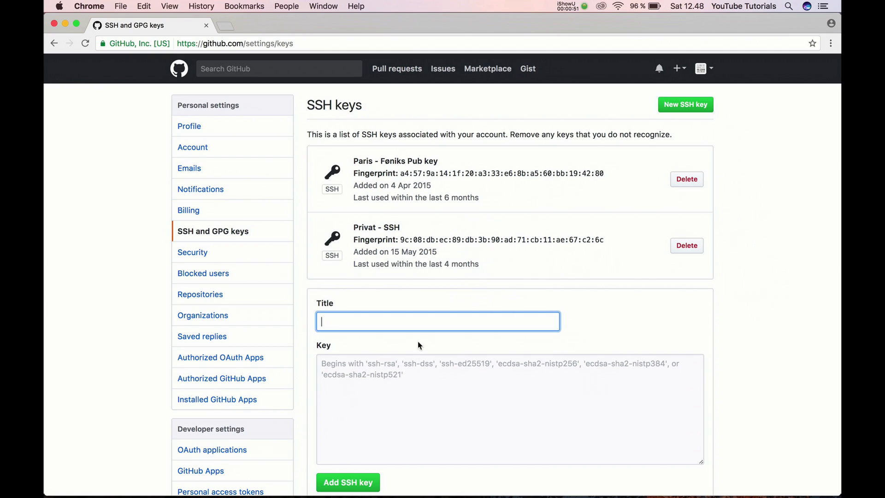
{"action": "mouse_move", "coordinate": [387, 313]}
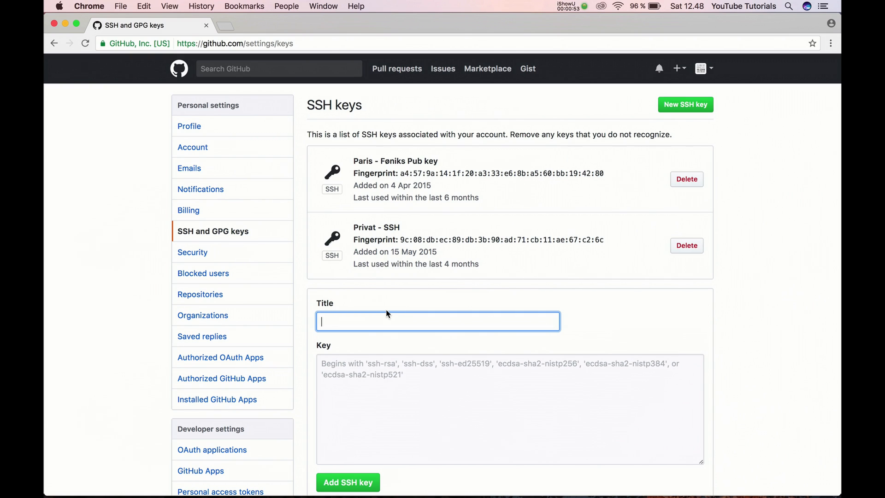
Fill the title 'tutorial user - ssh key', paste the public key and add it
{"action": "type", "text": "tutorial user - ssh key"}
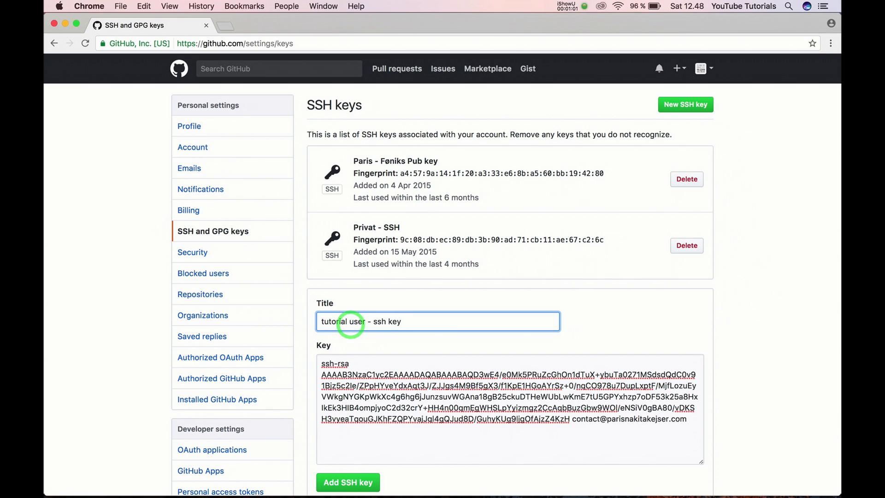
{"action": "scroll", "scroll_direction": "down", "scroll_amount": 3}
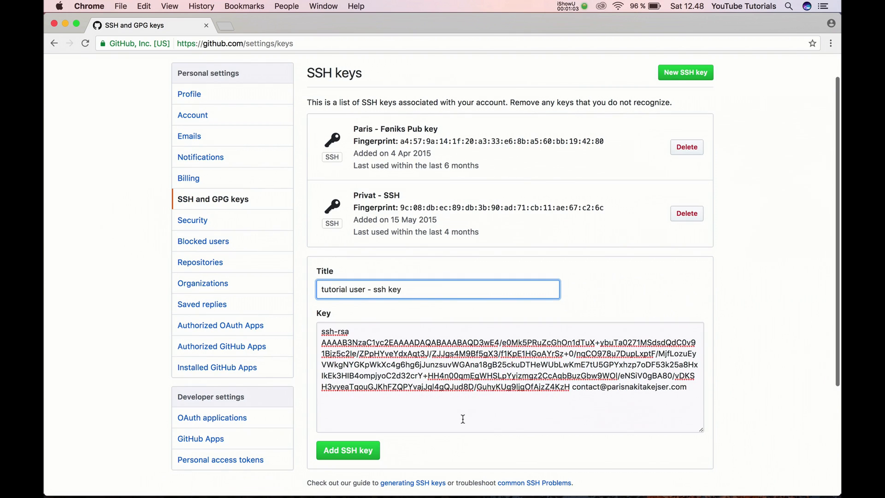
{"action": "mouse_move", "coordinate": [388, 443]}
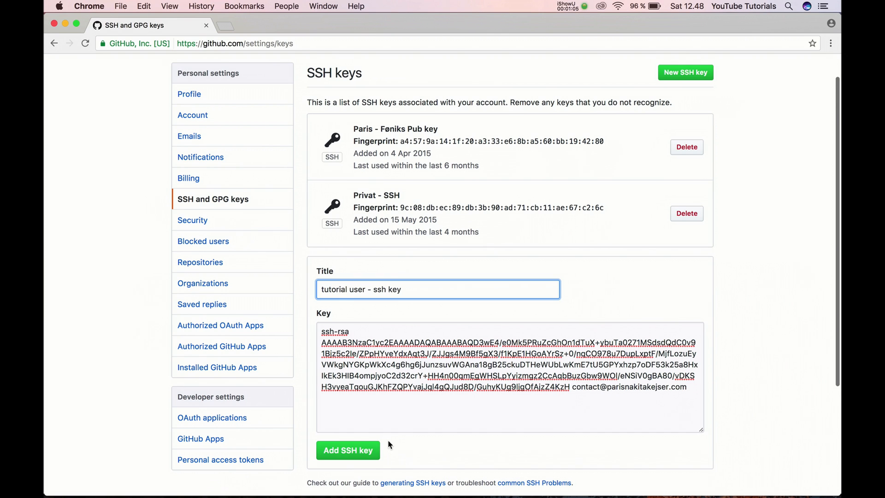
{"action": "left_click", "coordinate": [349, 450]}
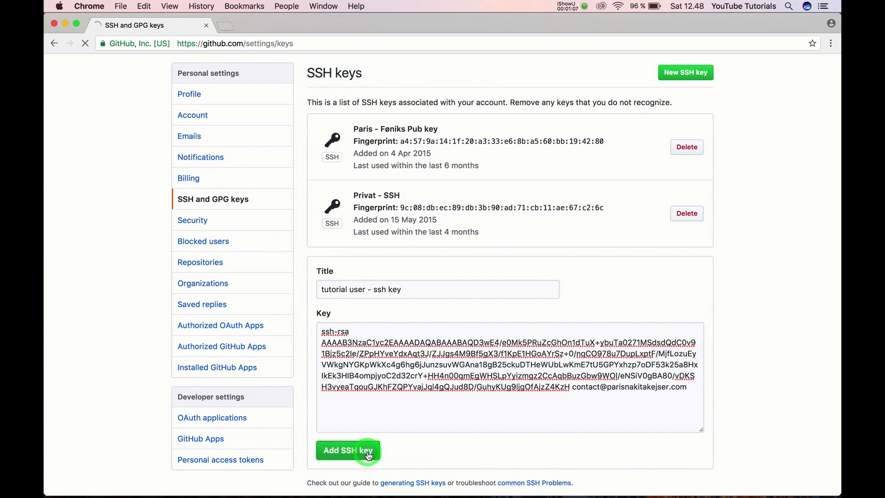
Confirm the account password so 'tutorial user - ssh key' joins the SSH keys list
{"action": "left_click", "coordinate": [347, 450]}
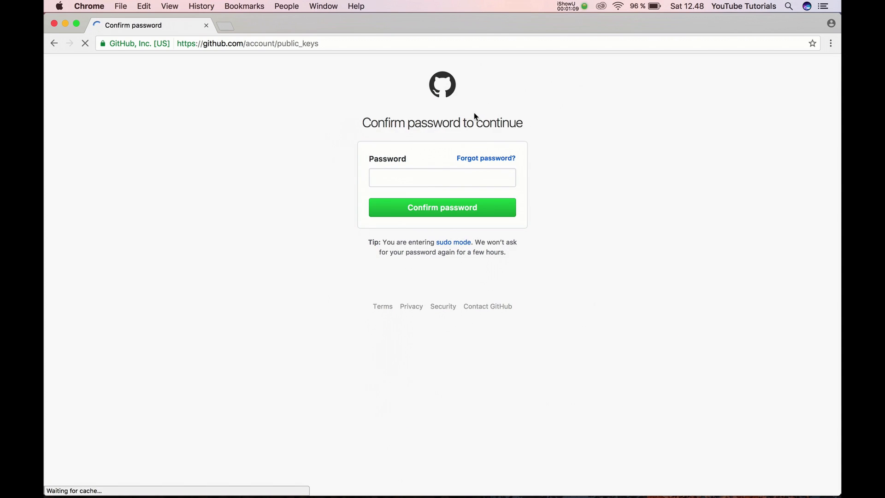
{"action": "type", "text": "•••"}
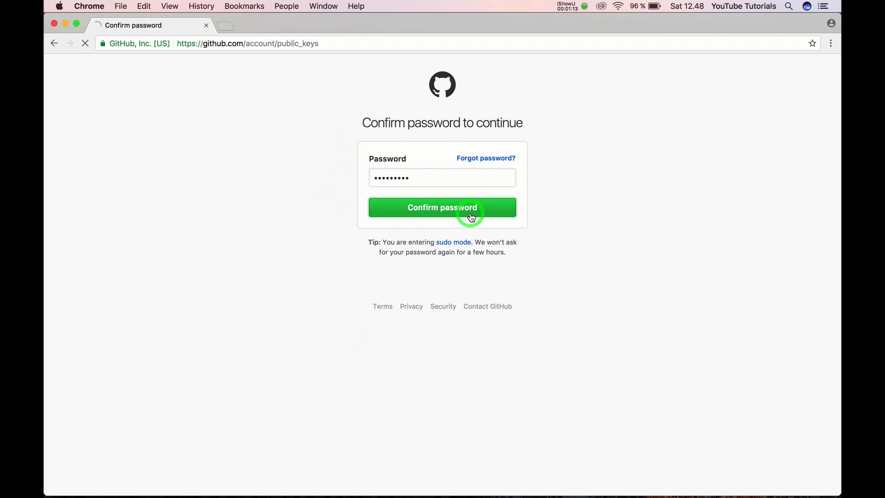
{"action": "left_click", "coordinate": [442, 208]}
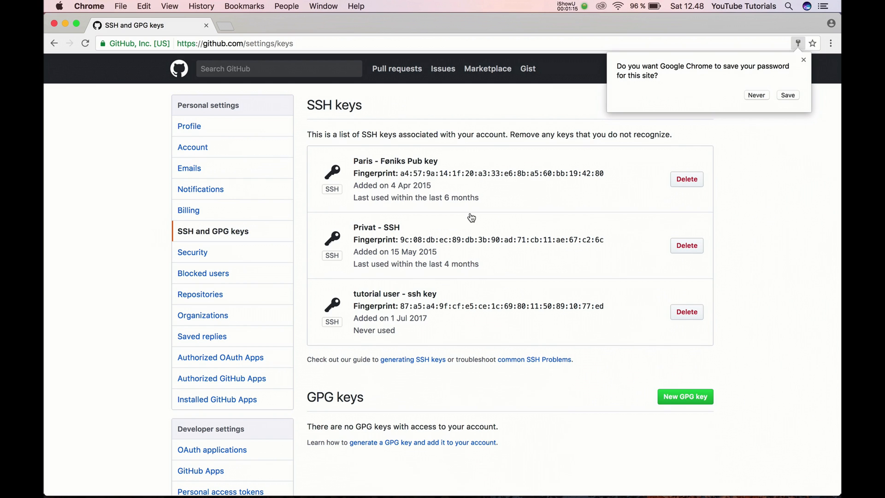
{"action": "left_click", "coordinate": [756, 95]}
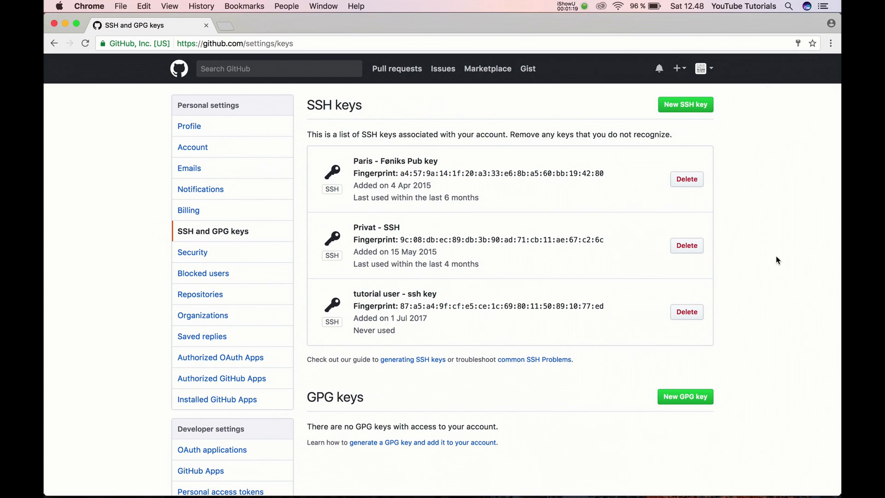
{"action": "mouse_move", "coordinate": [369, 148]}
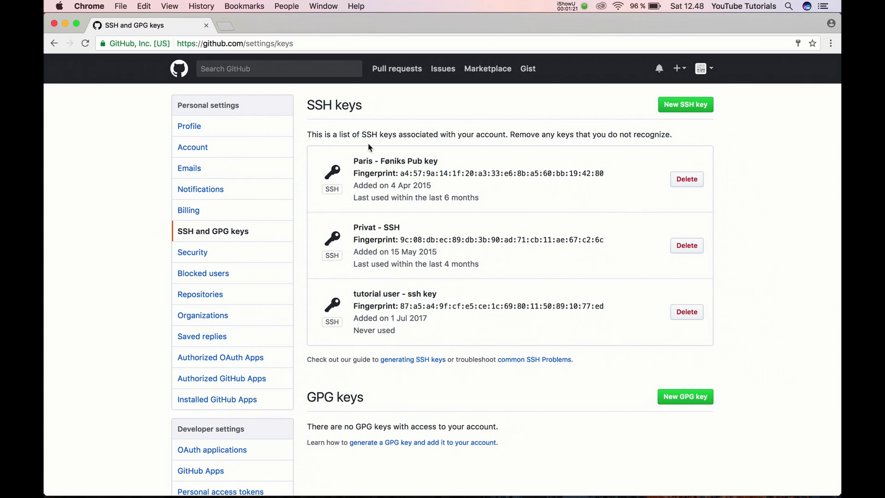
{"action": "mouse_move", "coordinate": [704, 71]}
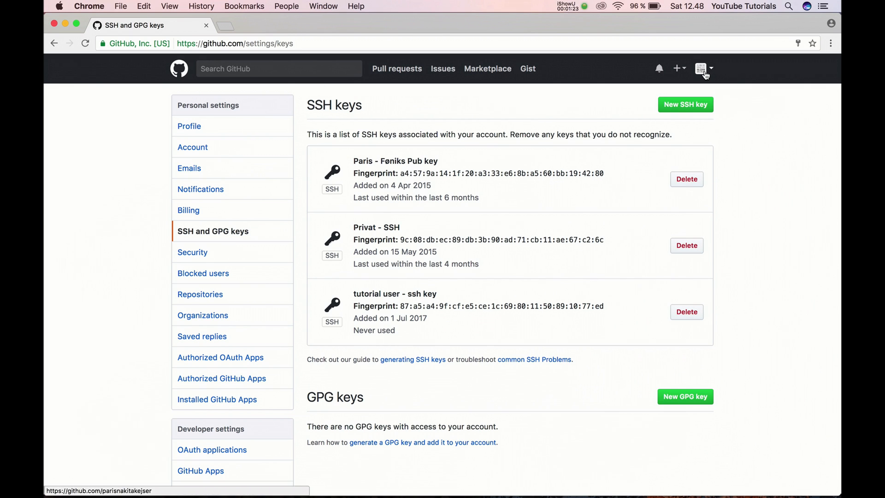
Go to the profile's Repositories and enter free-developer-tutorials
{"action": "left_click", "coordinate": [701, 69]}
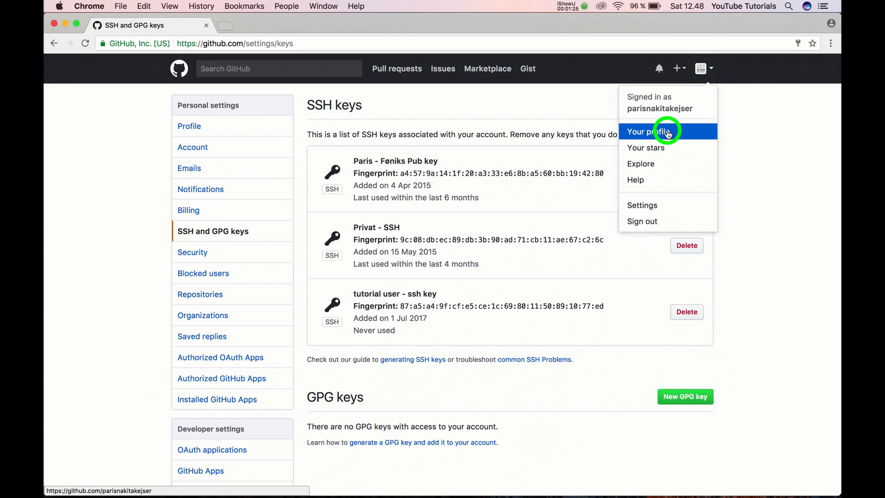
{"action": "left_click", "coordinate": [663, 132]}
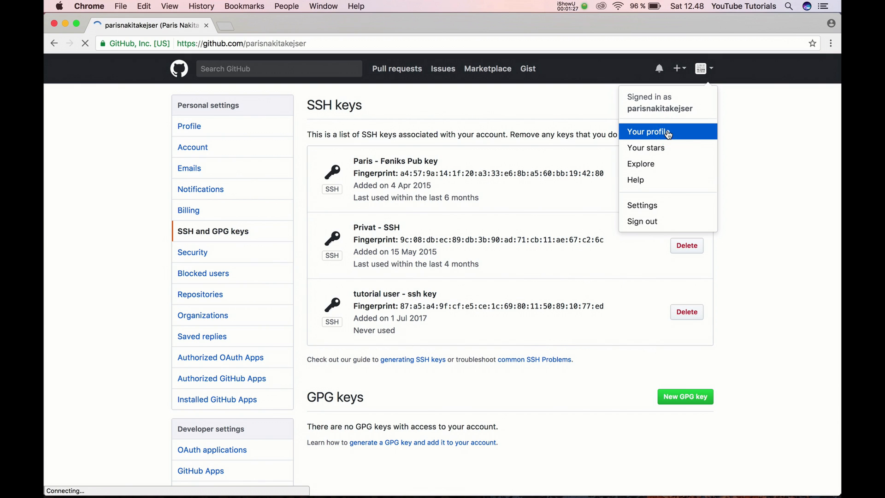
{"action": "left_click", "coordinate": [647, 132]}
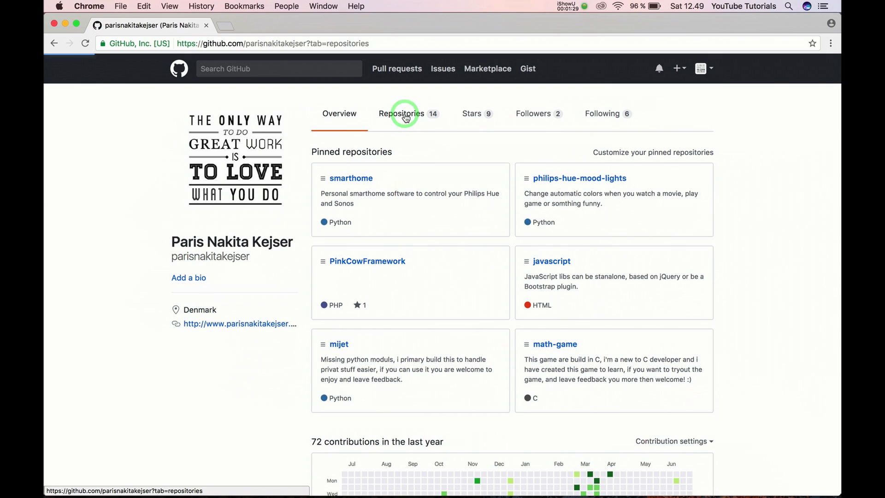
{"action": "left_click", "coordinate": [402, 113]}
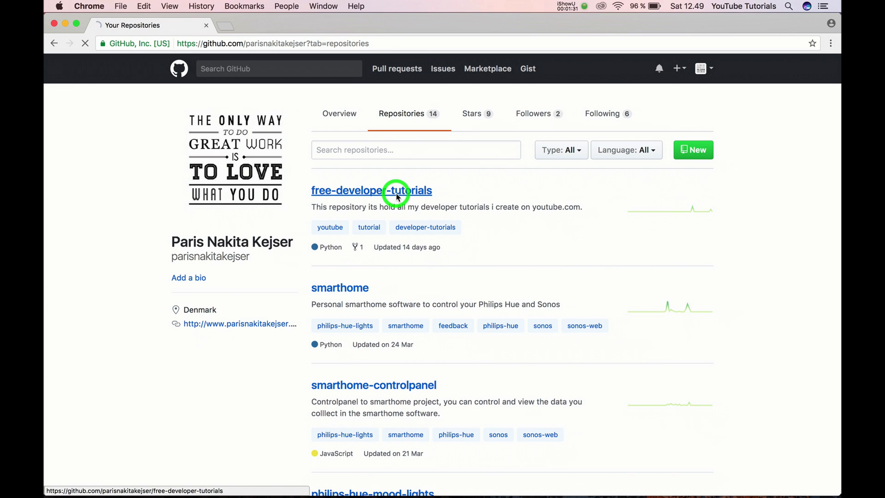
Copy the repository's SSH clone address from Clone or download
{"action": "left_click", "coordinate": [396, 190]}
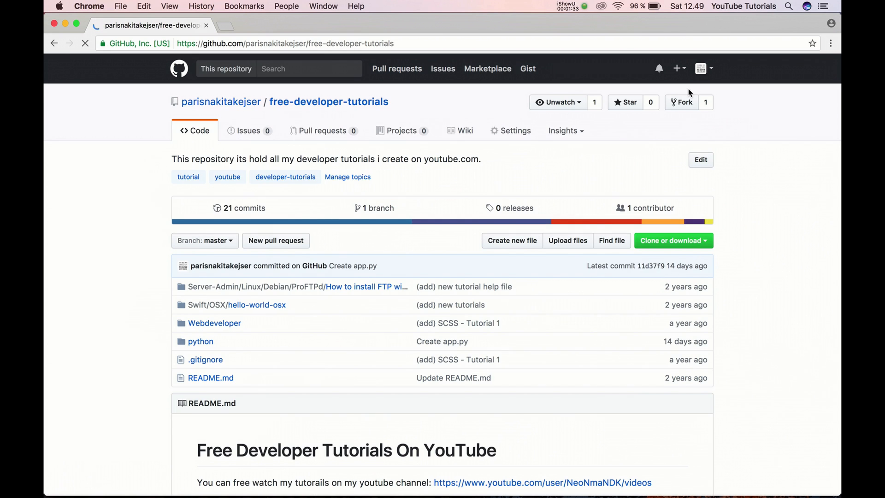
{"action": "left_click", "coordinate": [673, 239]}
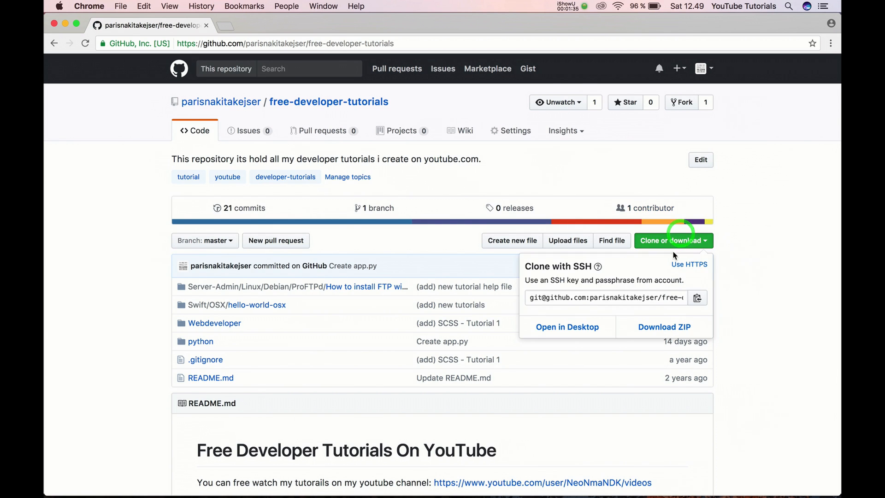
{"action": "left_click", "coordinate": [604, 297]}
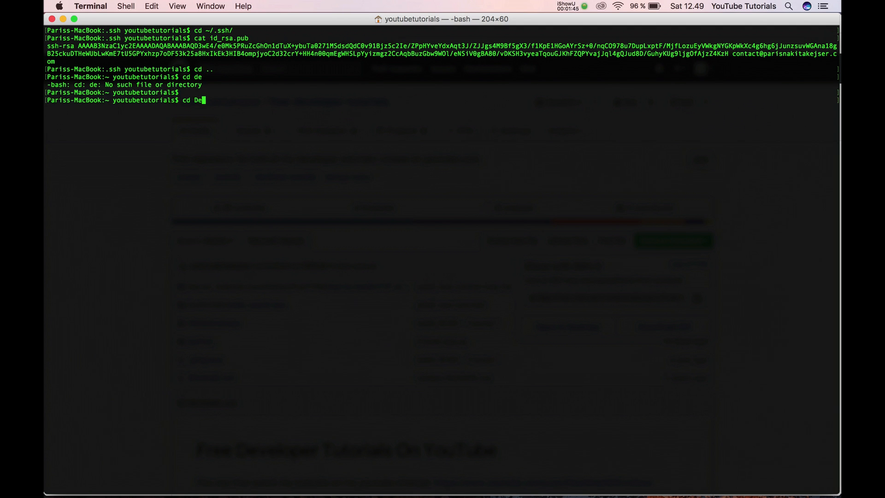
Move up to the Developer folder and git clone free-developer-tutorials via the SSH URL
{"action": "type", "text": ".."}
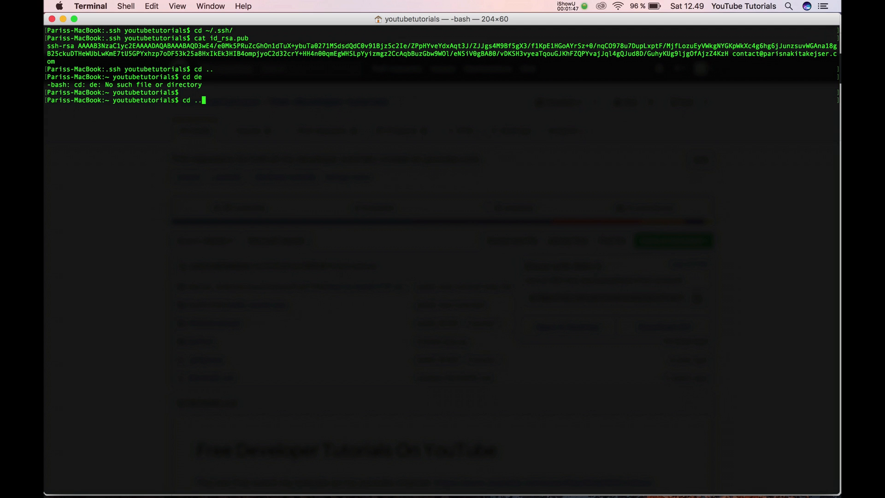
{"action": "type", "text": "ls"}
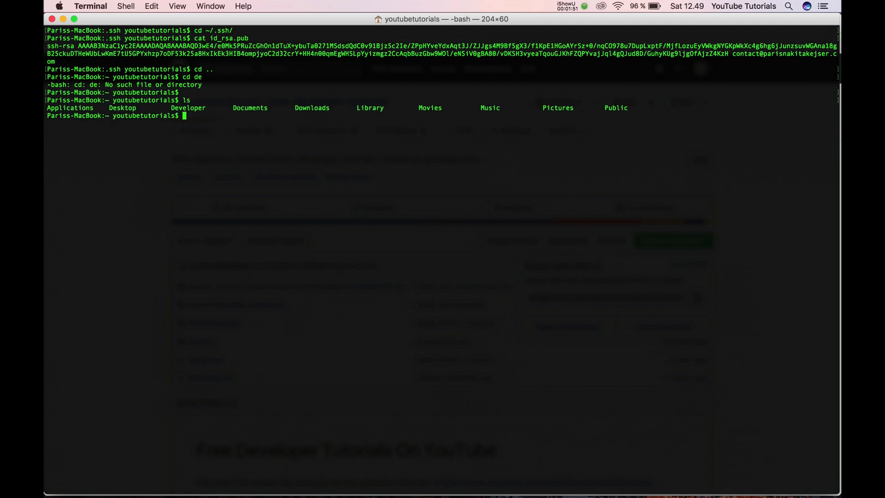
{"action": "type", "text": "cd Developer/"}
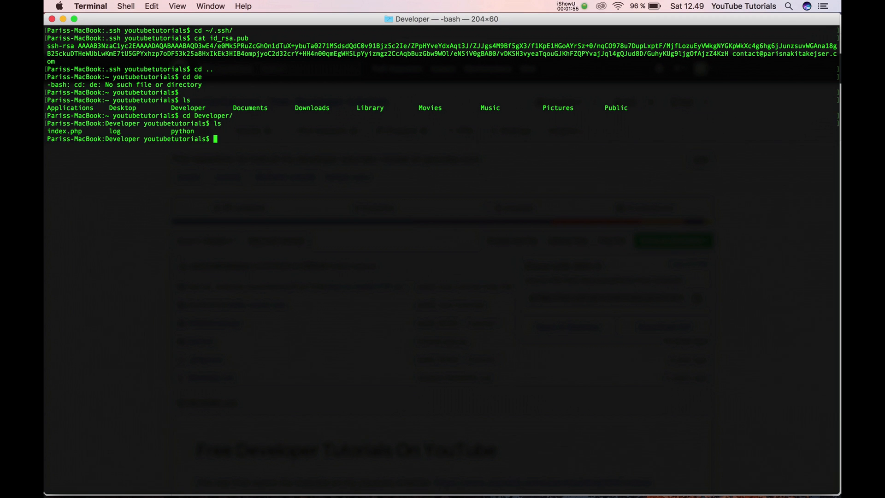
{"action": "type", "text": "git clone git@github.com:parisnakitakejser/free-developer-tutorials.git"}
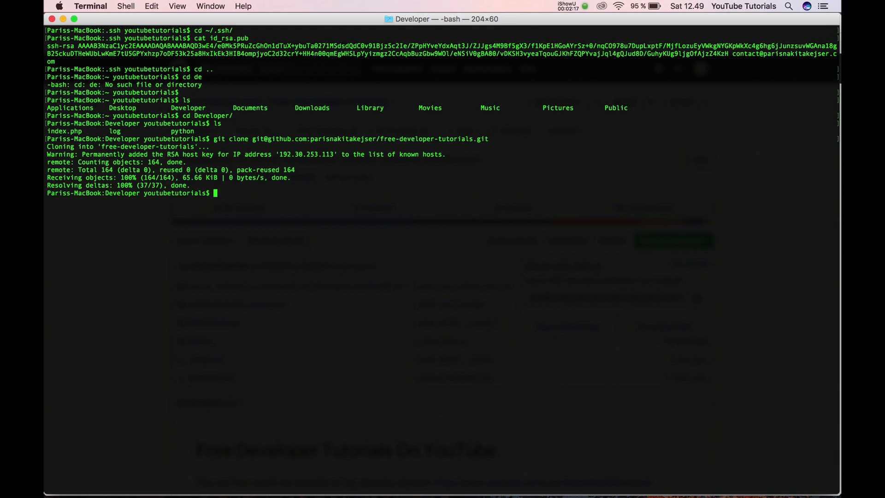
{"action": "type", "text": "sudo chmod -R"}
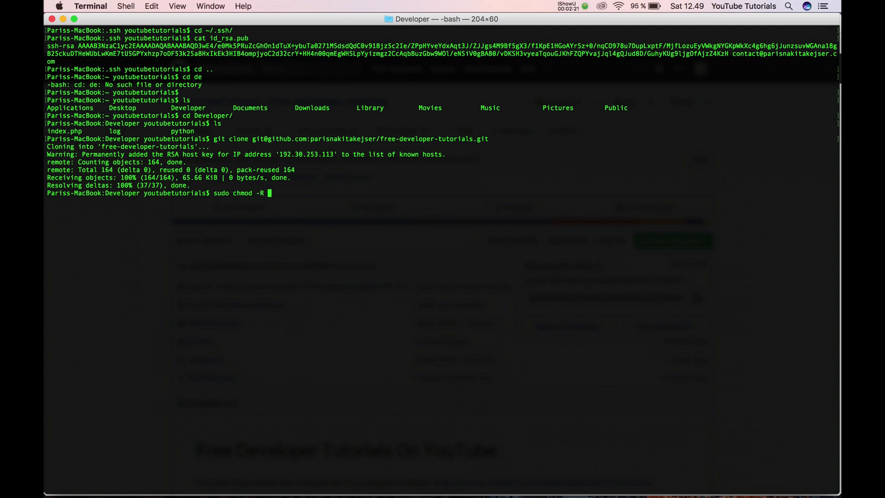
Run sudo chmod -R 400 ~/.ssh/id_rsa.pub to make the public key read-only
{"action": "type", "text": "400 ~/"}
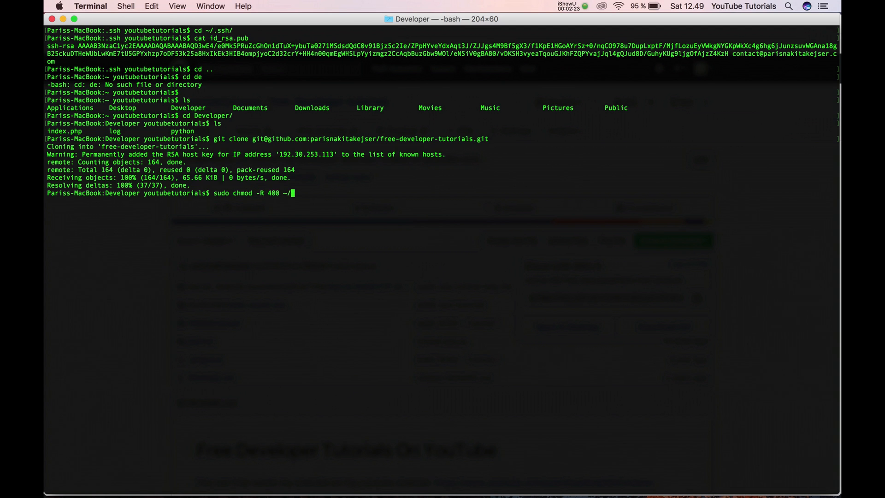
{"action": "type", "text": "i"}
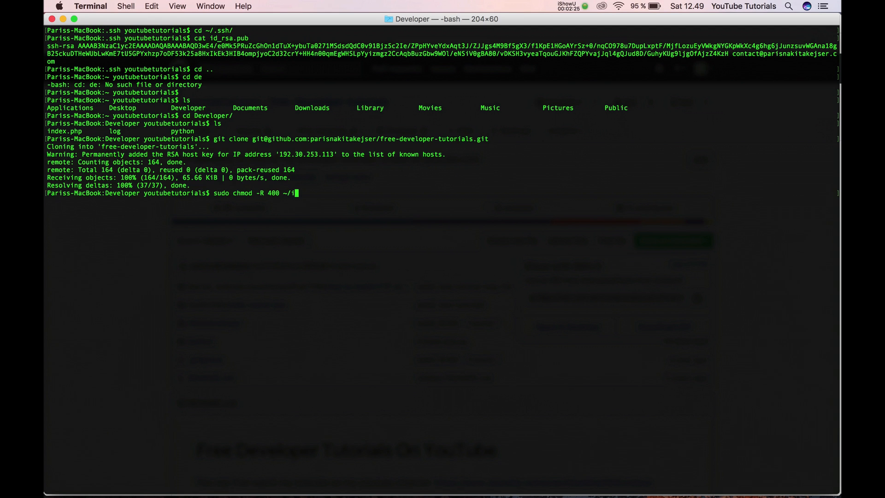
{"action": "type", "text": ".ssh/id_rsa"}
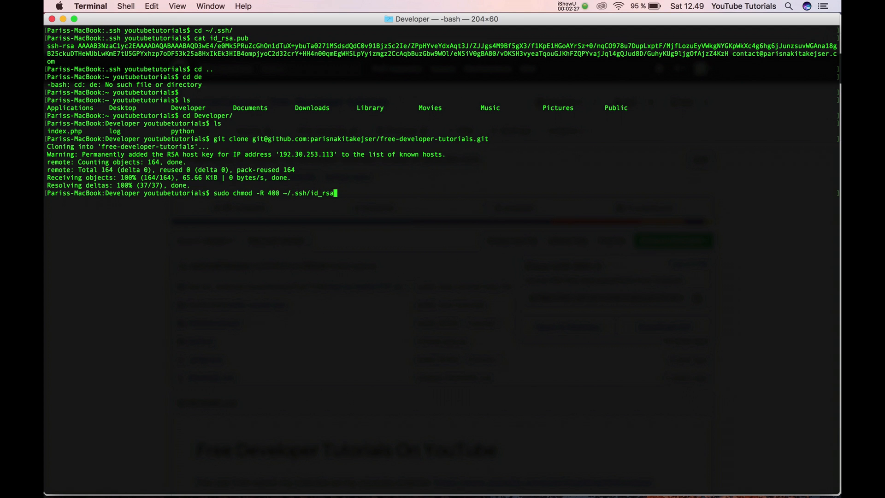
{"action": "type", "text": ".pub"}
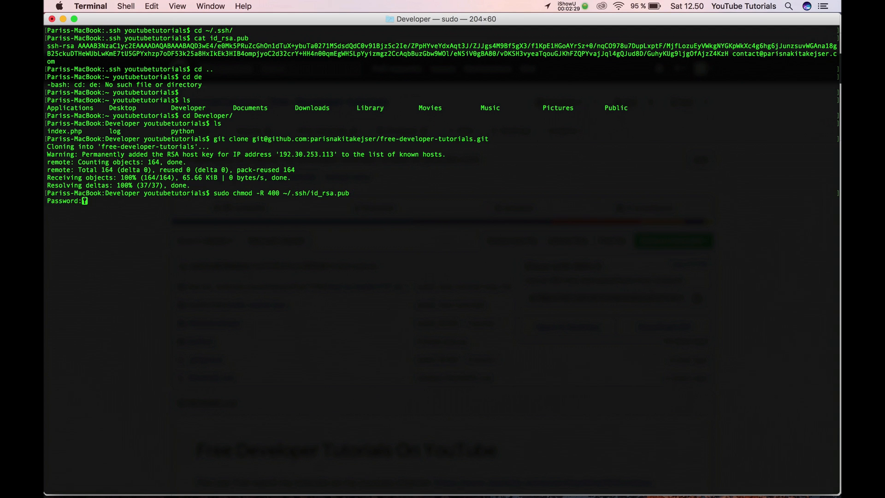
{"action": "key", "text": "Return"}
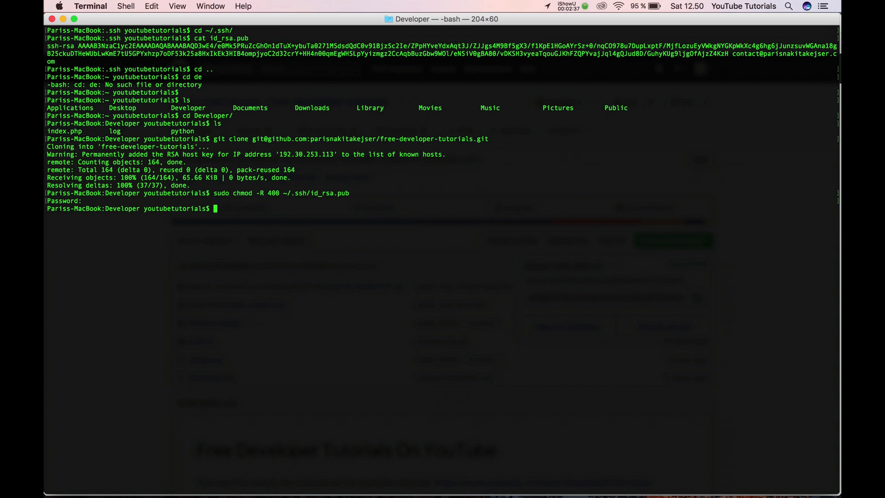
{"action": "mouse_move", "coordinate": [539, 112]}
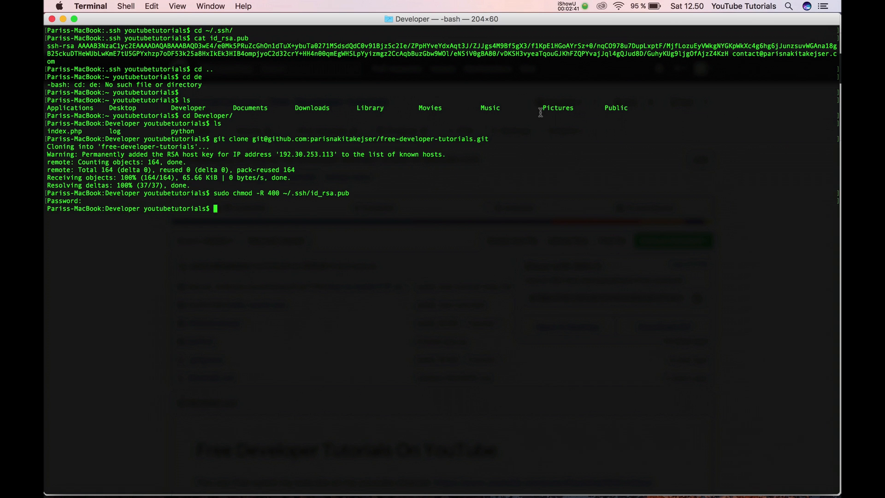
Open the cloned free-developer-tutorials folder from Terminal
{"action": "type", "text": "open free-developer-tutorials/"}
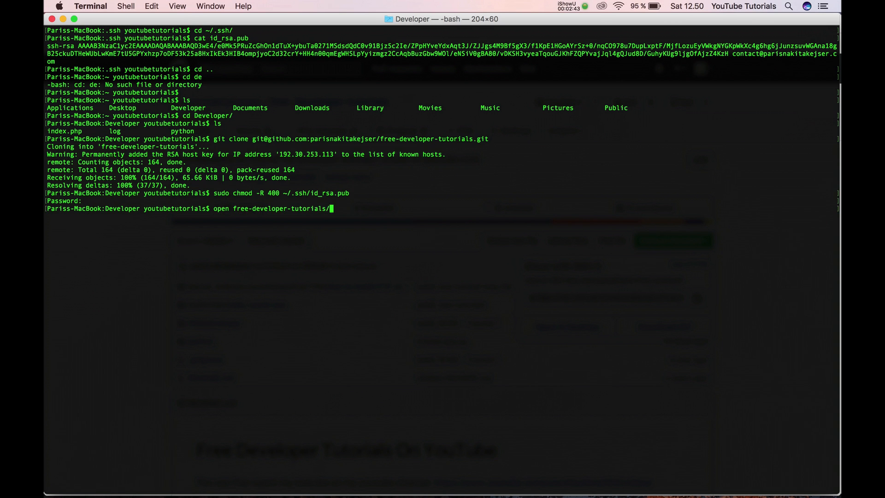